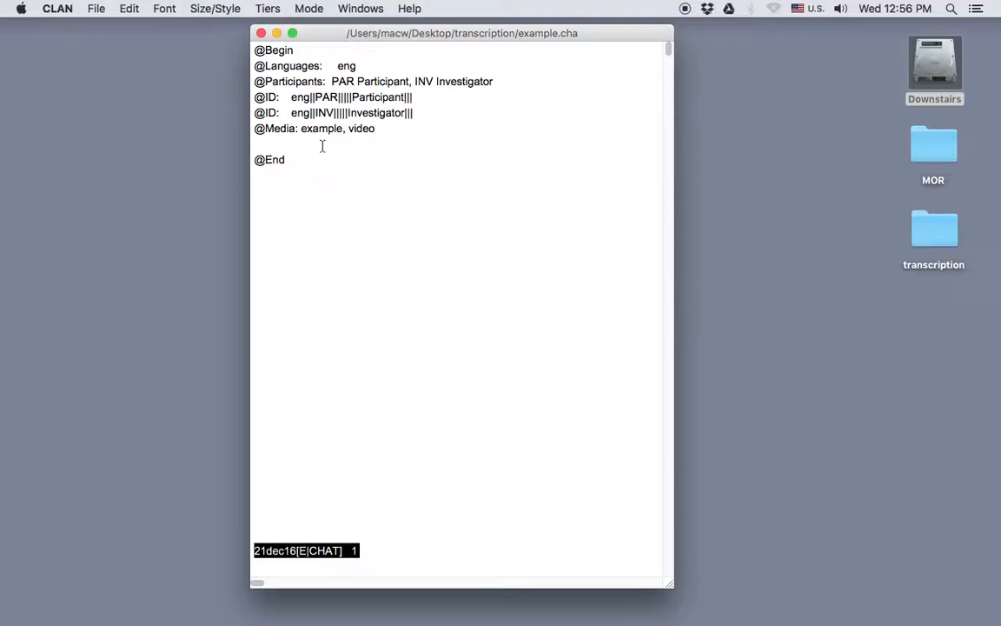
Open the Walker Controller from the Windows menu beside the example.cha transcript.
click(360, 8)
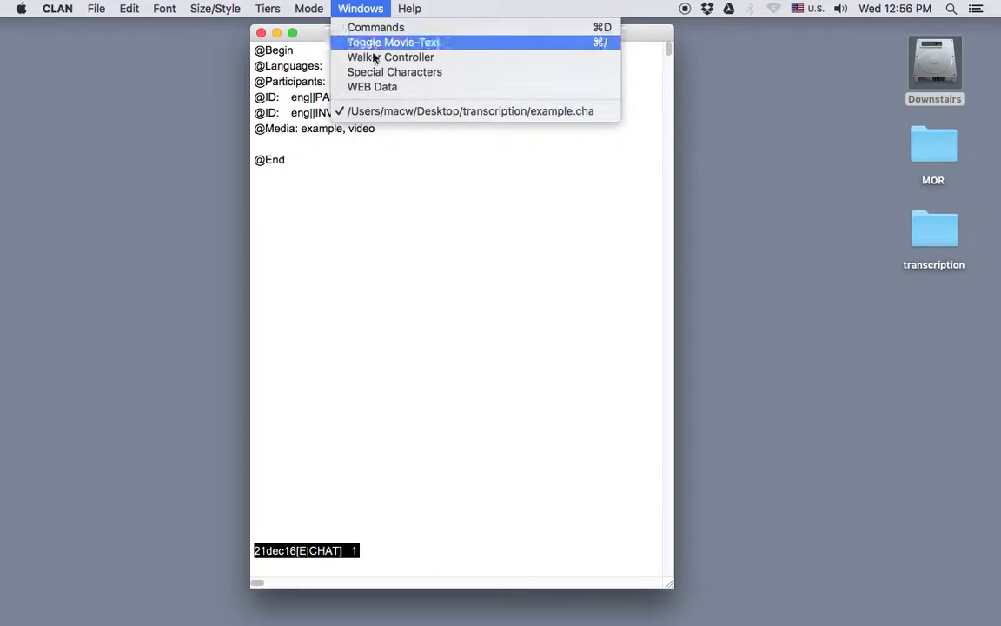
click(391, 57)
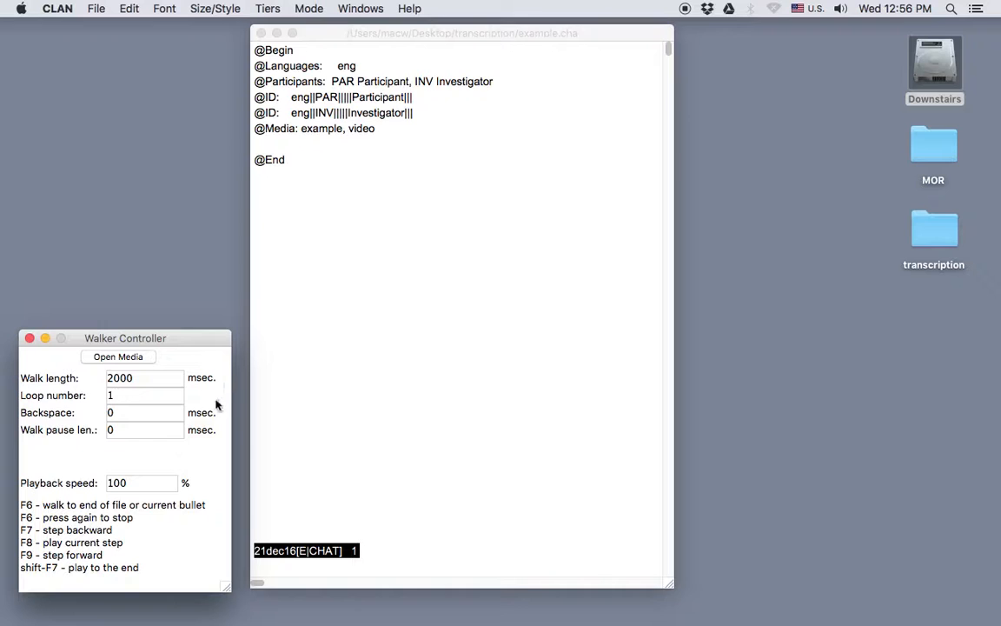
mouse_move(142, 361)
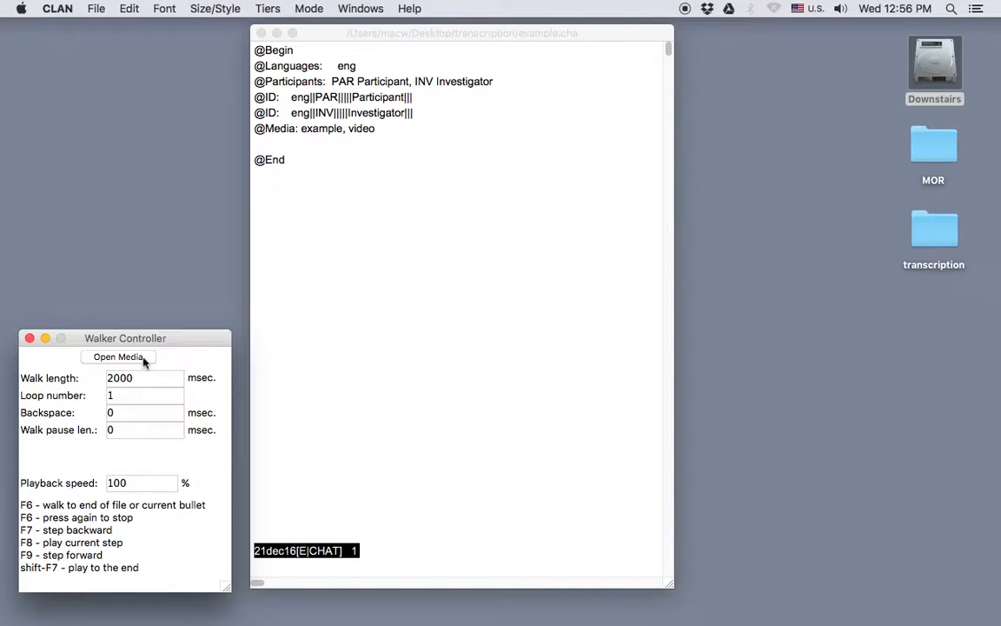
Select example.m4v from the transcription folder via Open Media.
click(118, 357)
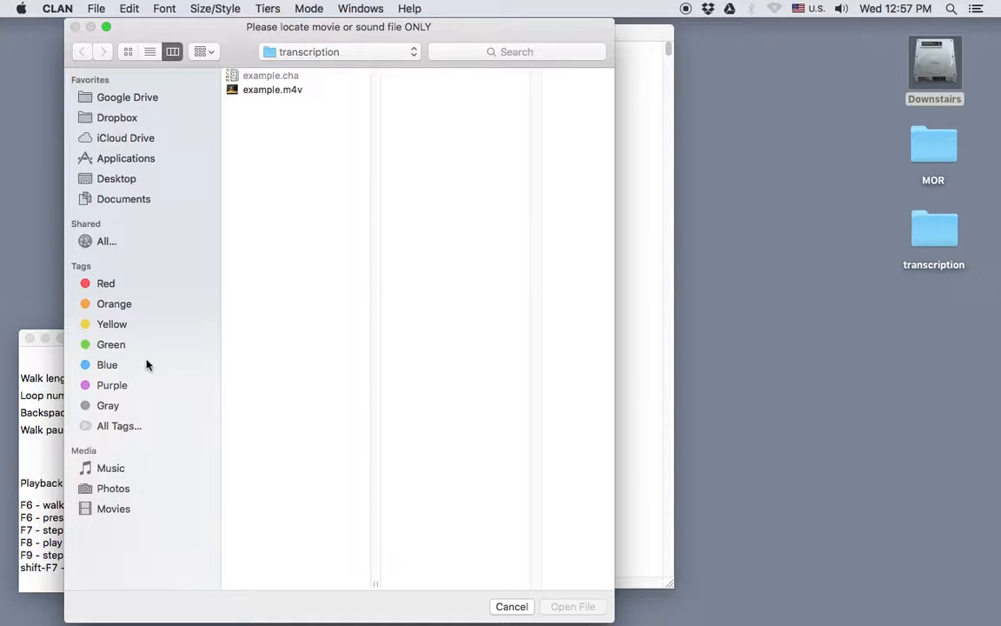
mouse_move(340, 299)
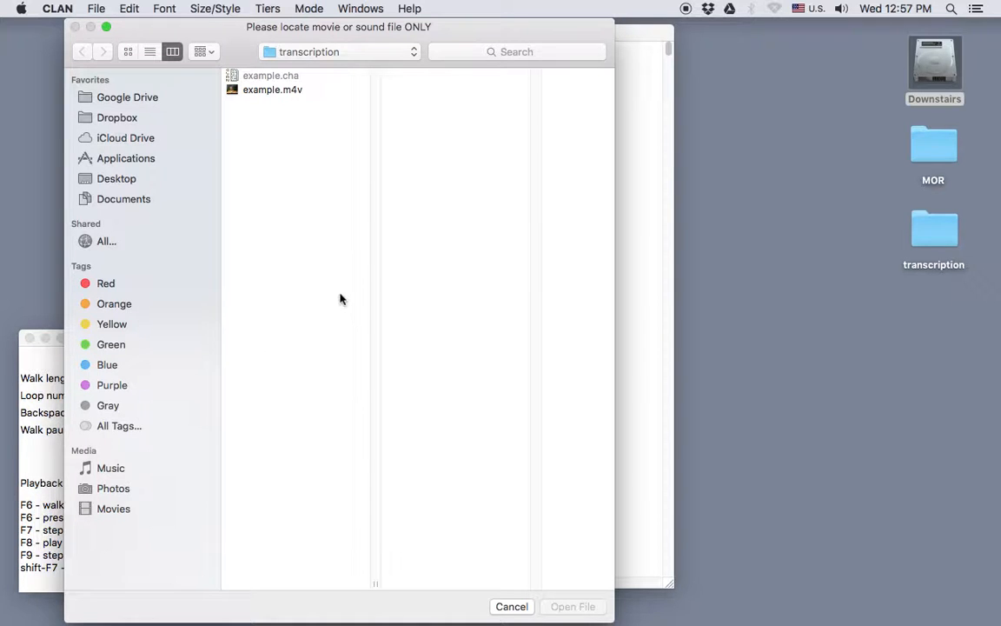
mouse_move(330, 139)
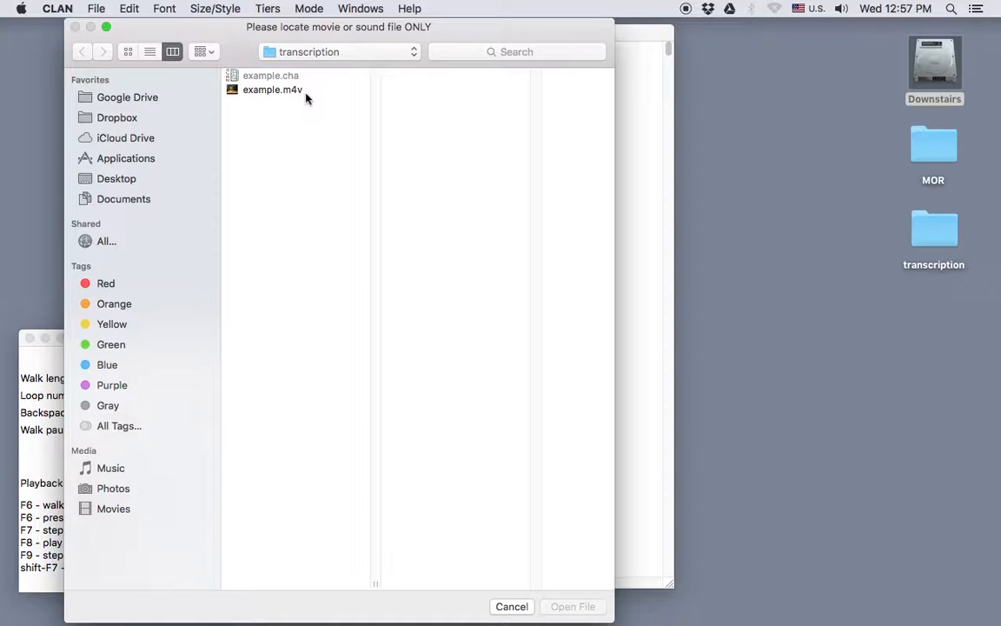
click(272, 90)
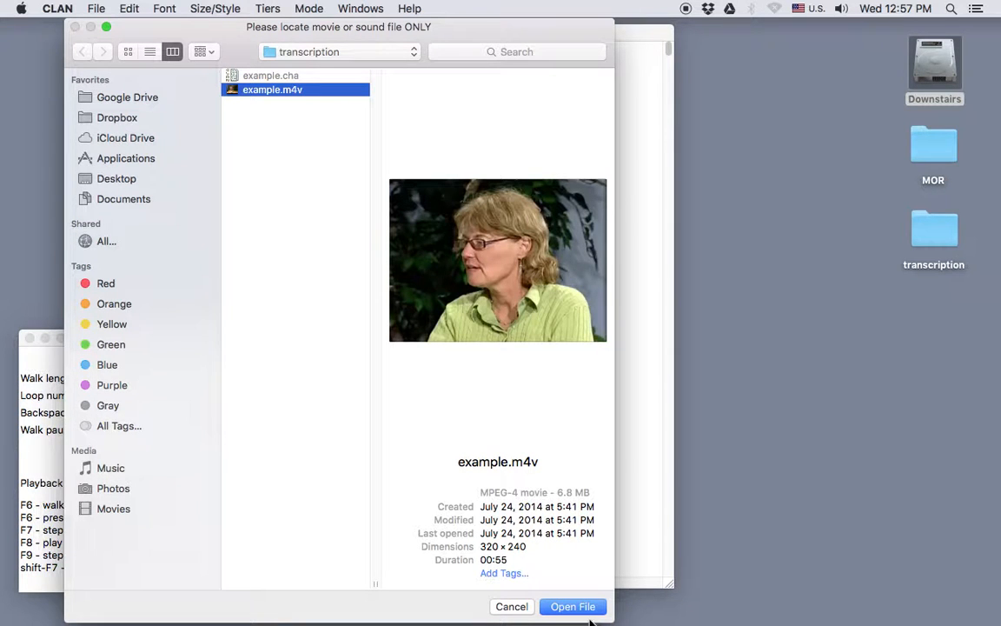
Confirm Open File so example.m4v loads in a Movie window.
click(573, 607)
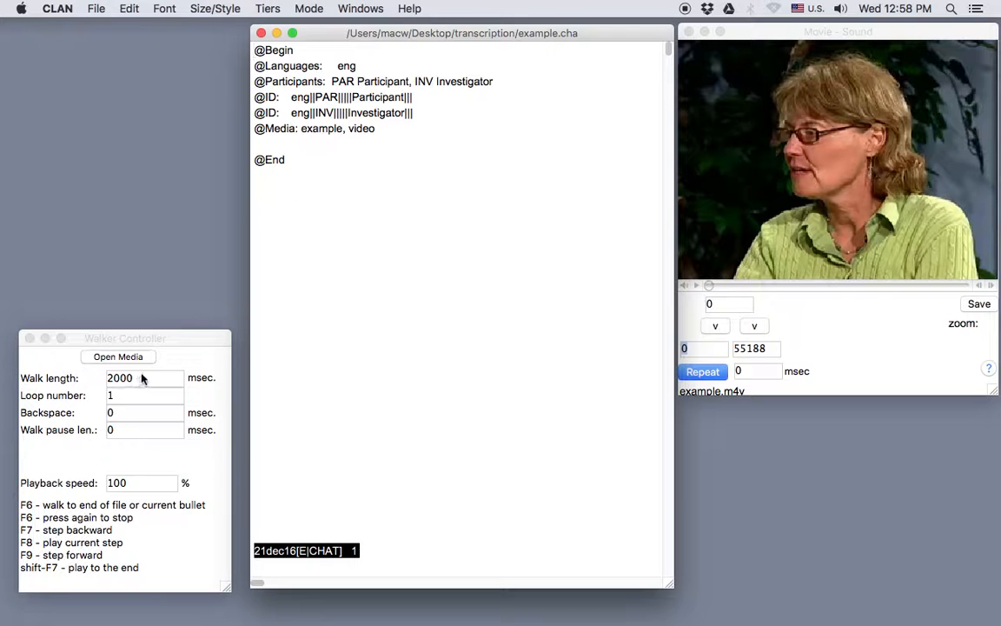
click(144, 378)
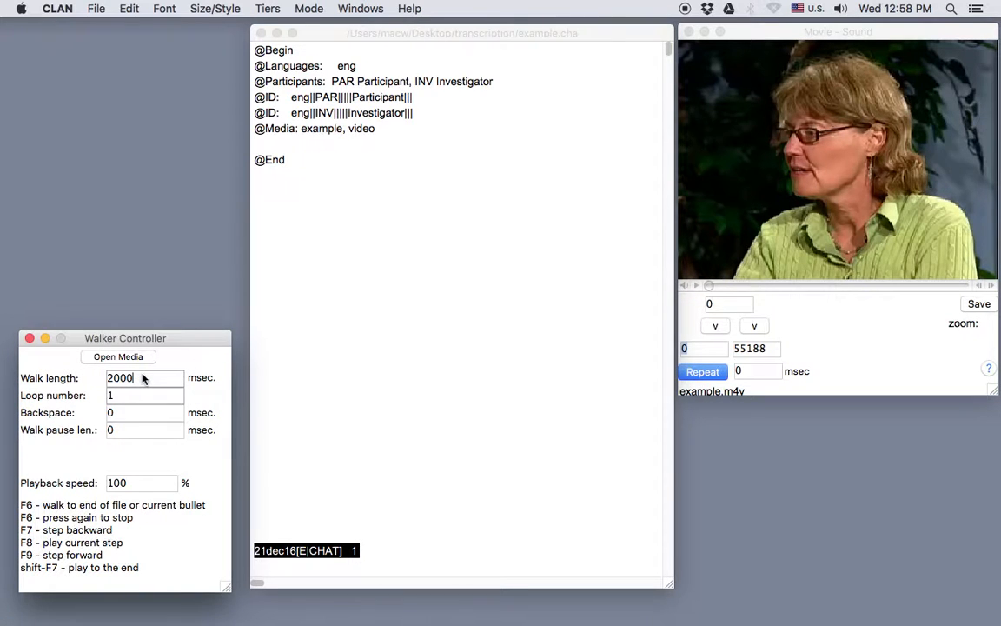
text(4)
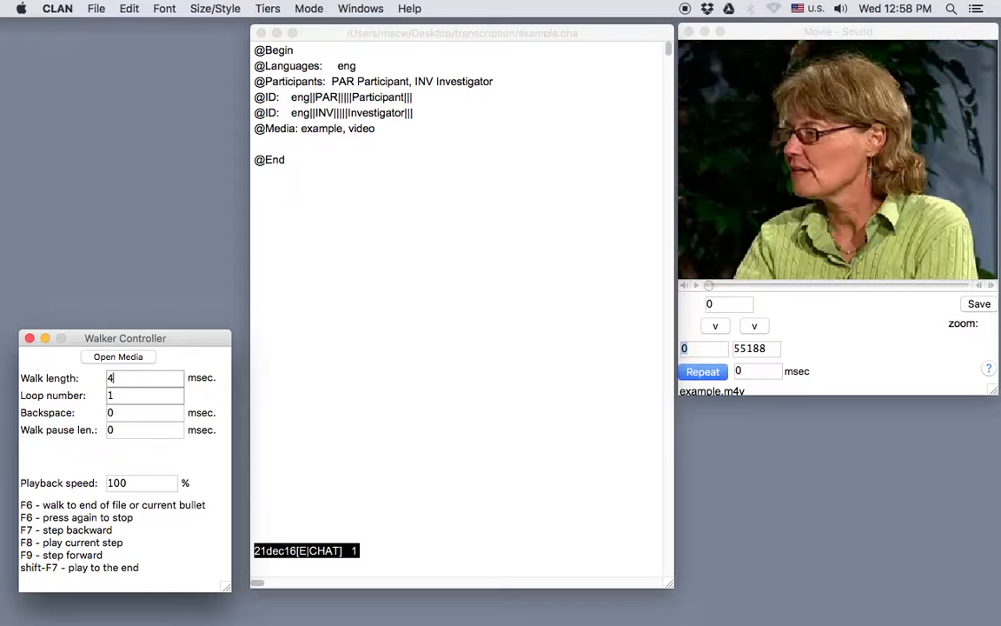
text(000)
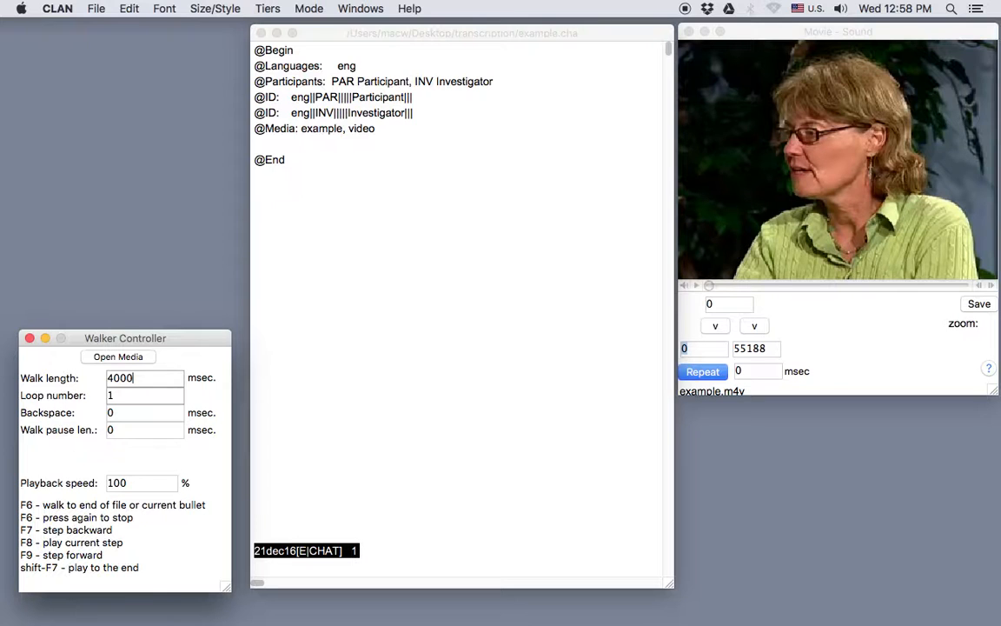
key(Backspace)
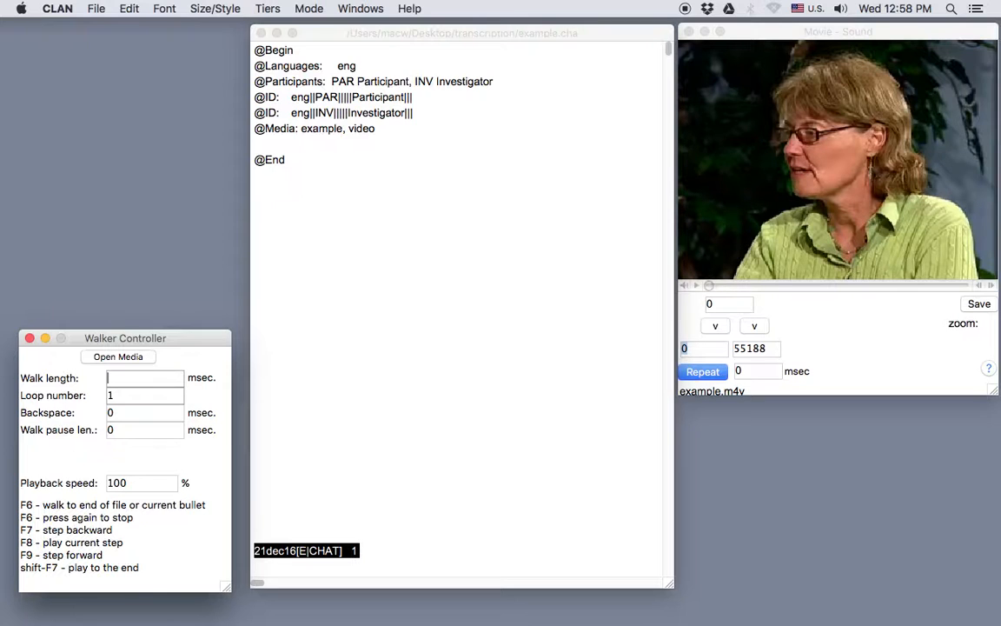
text(2000)
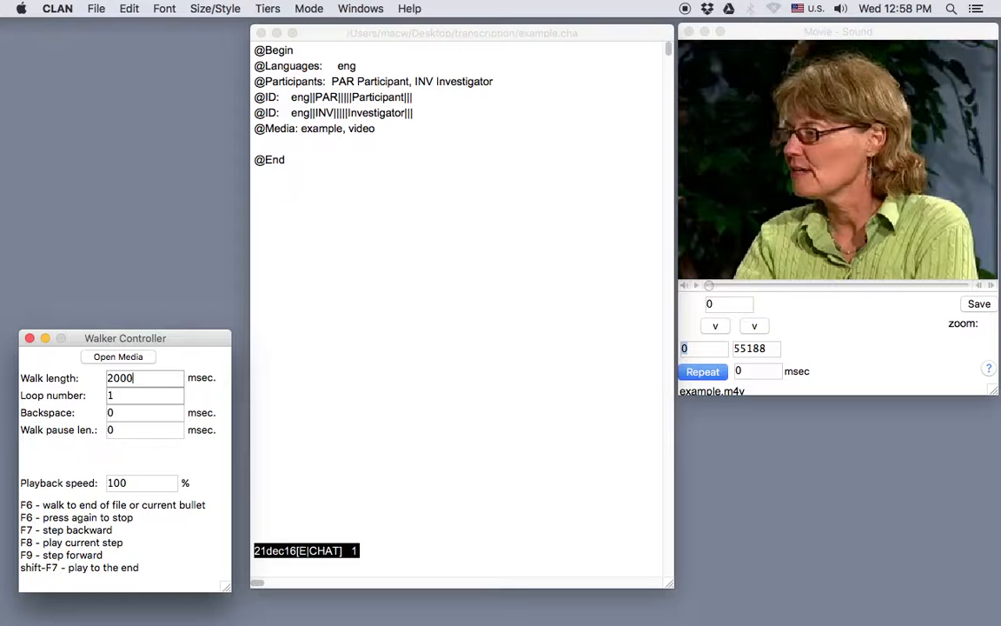
click(139, 397)
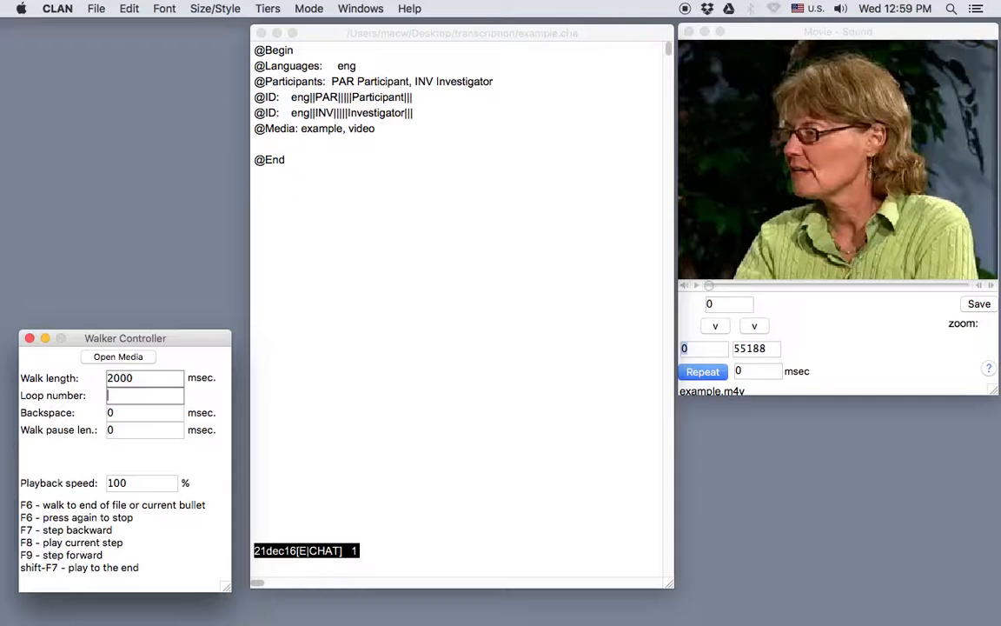
text(2)
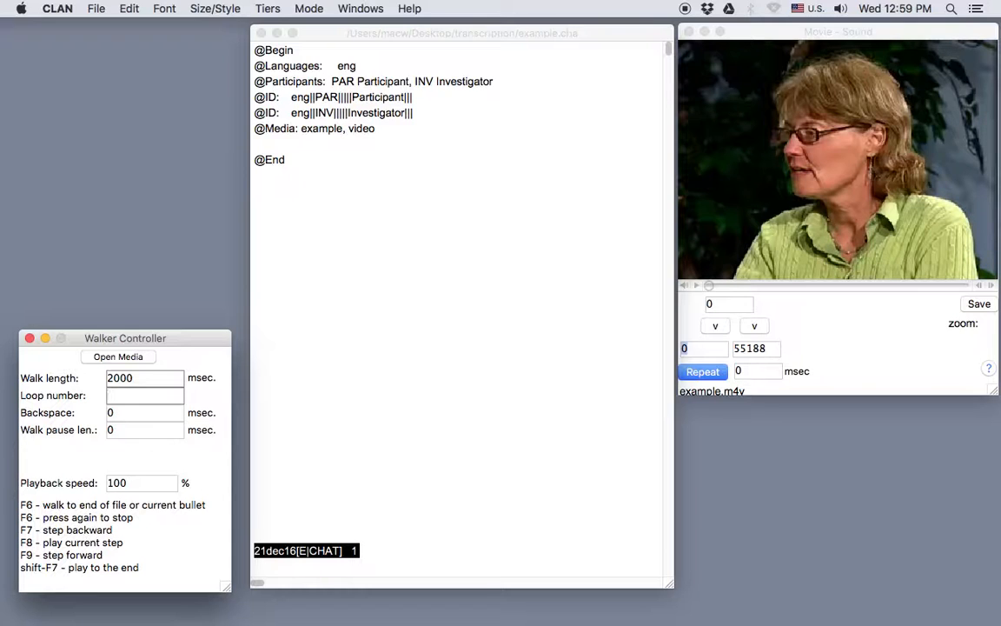
text(1)
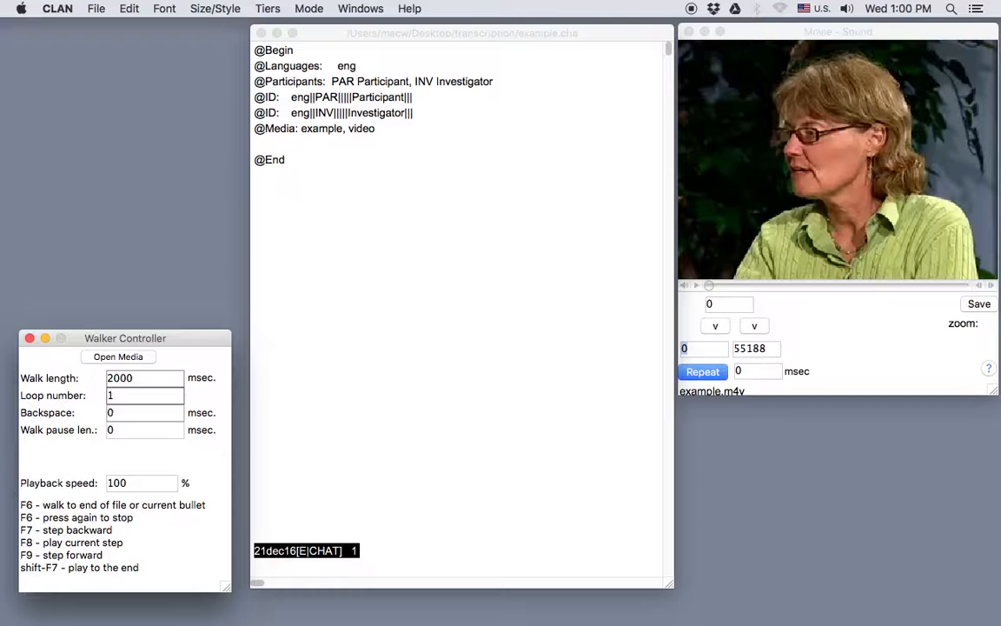
text(500)
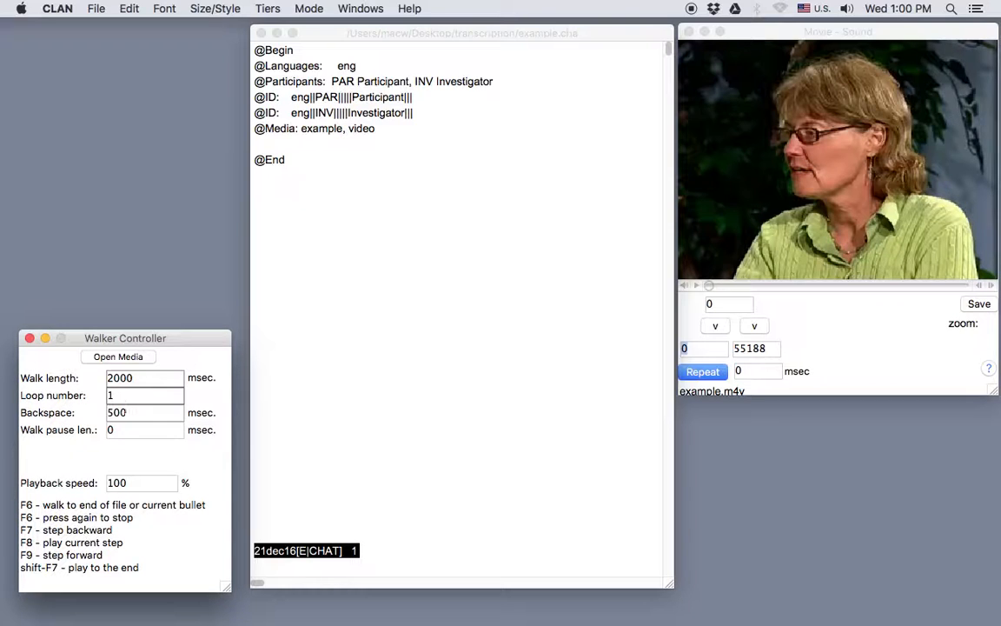
click(145, 413)
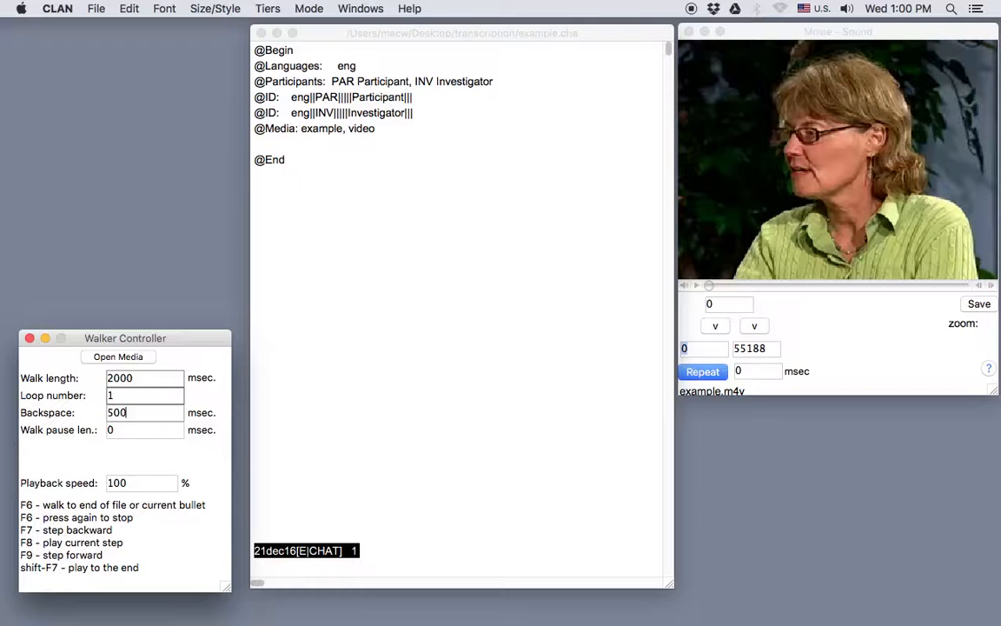
text(0)
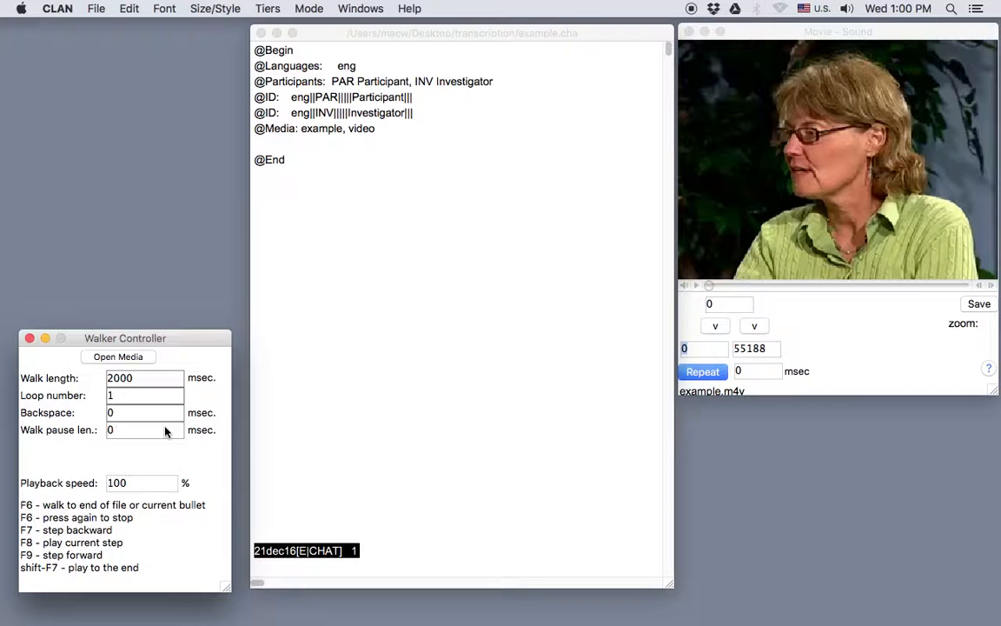
click(141, 483)
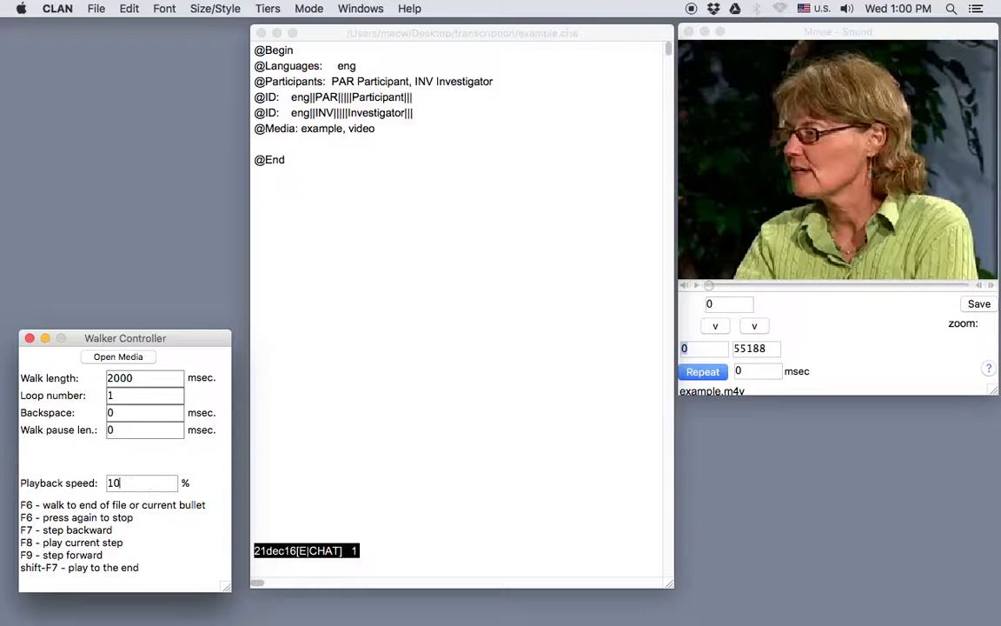
text(95)
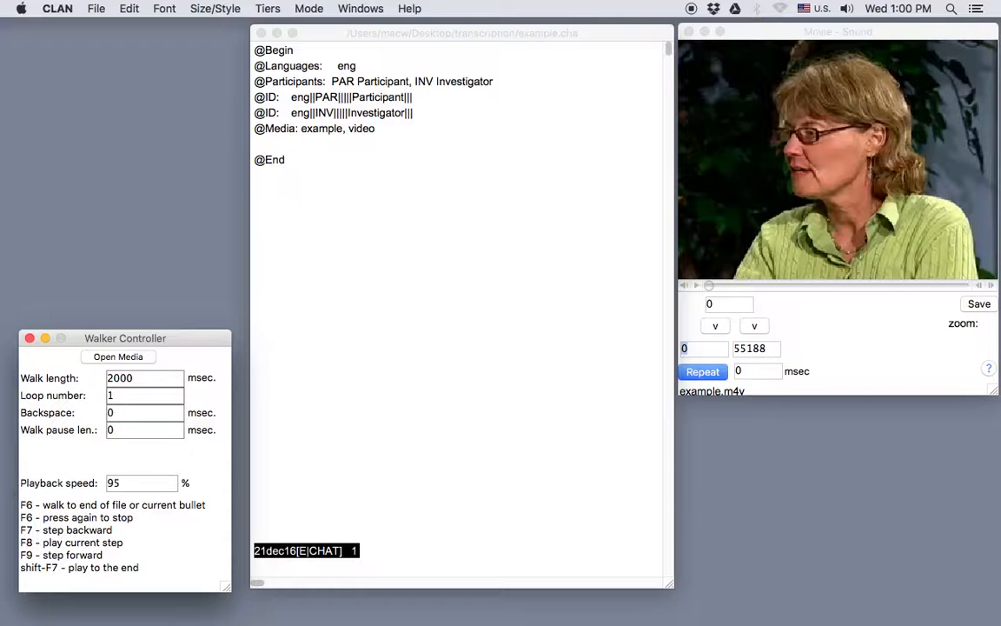
text(100)
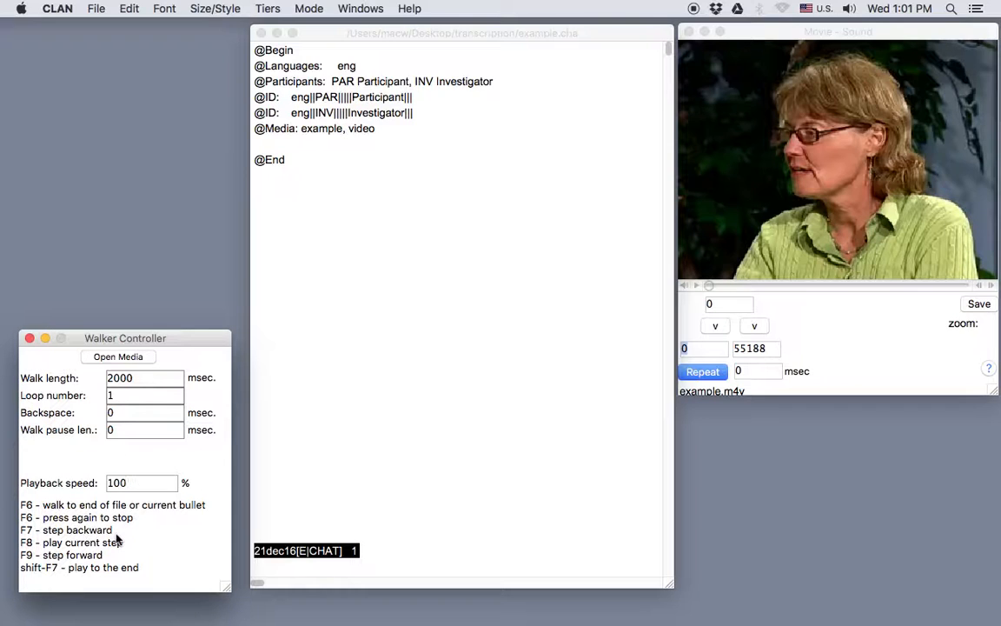
click(142, 483)
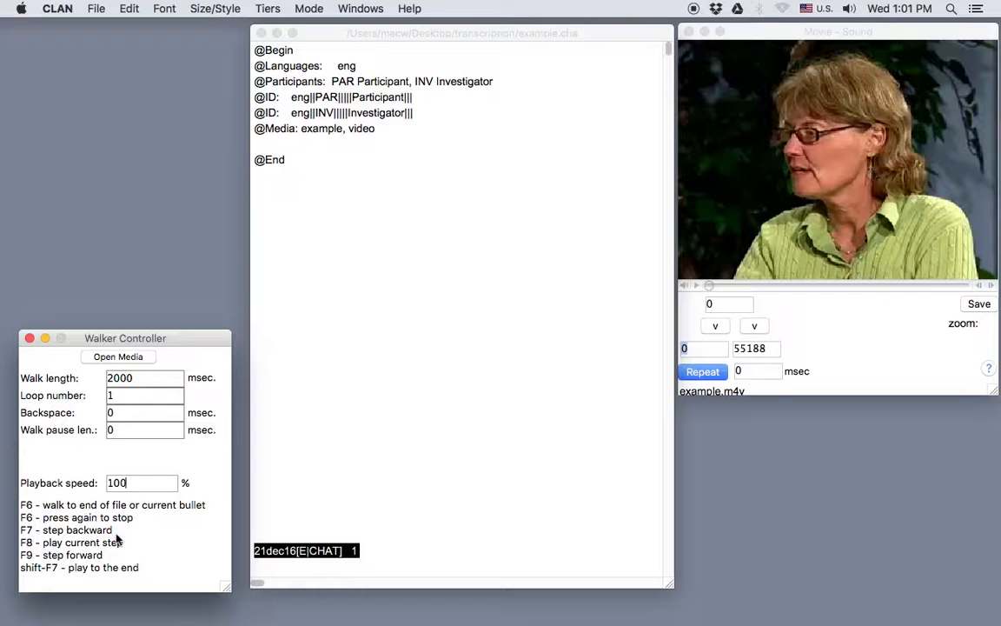